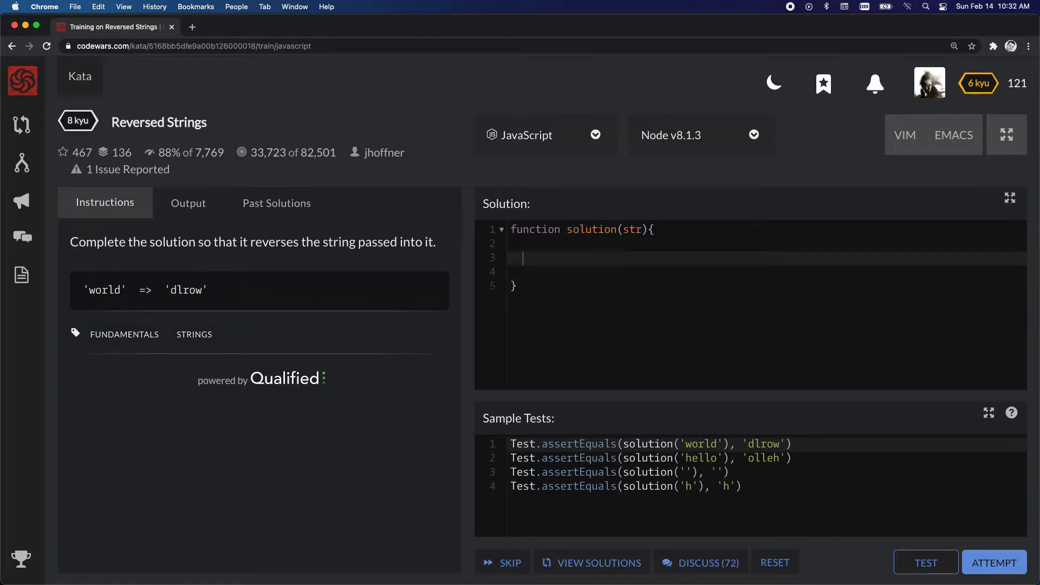
# Declare let result = '' and open a for (let i of str) loop.
pyautogui.write('let')
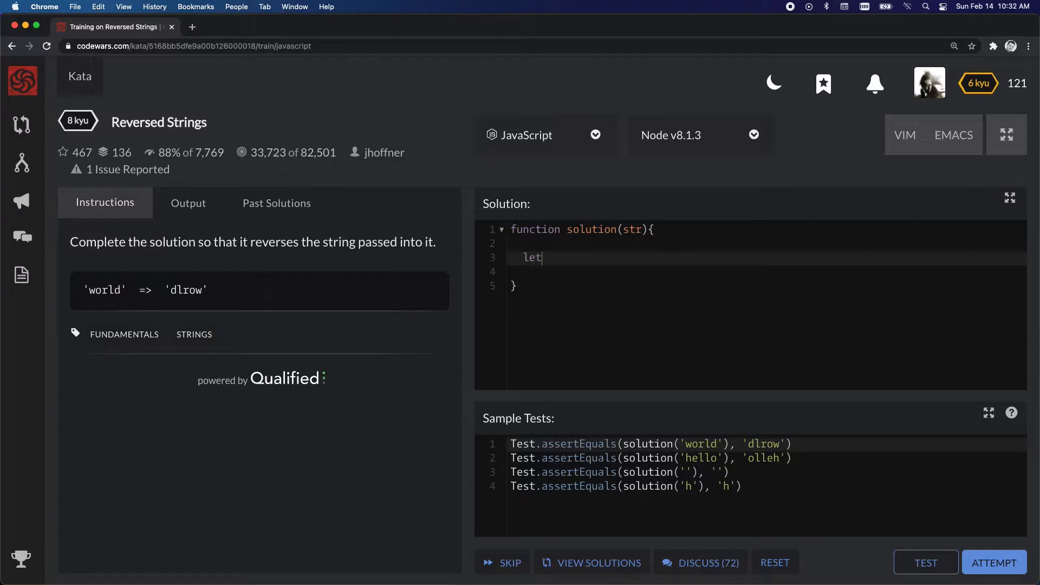
pyautogui.write('result =')
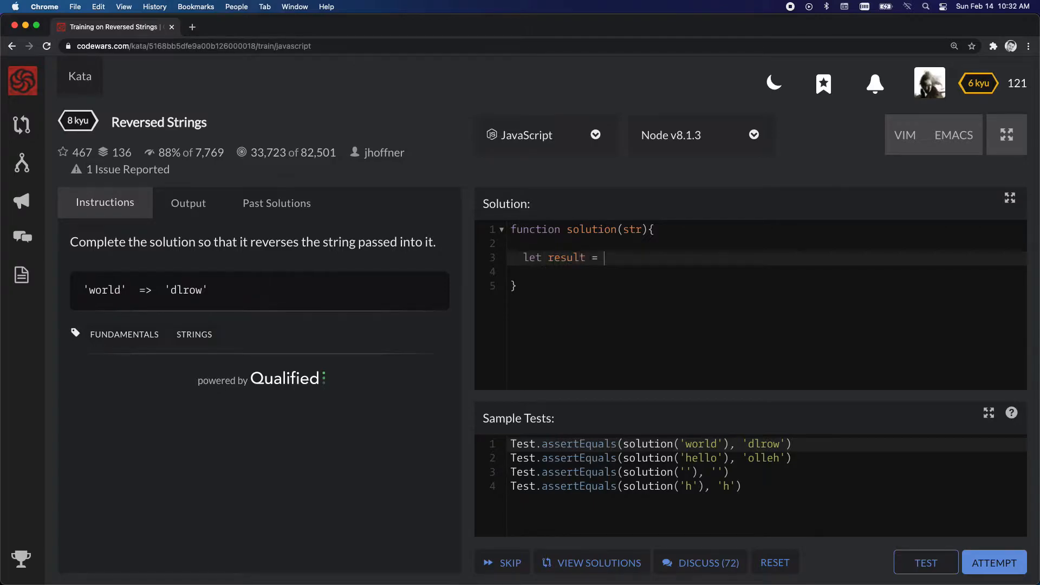
pyautogui.write("''")
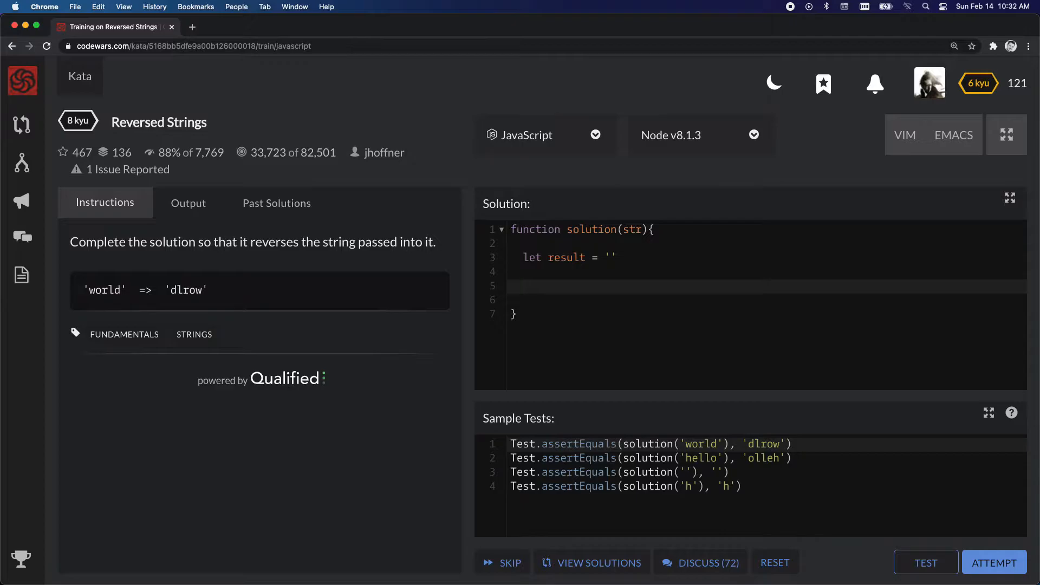
pyautogui.write('for (let i')
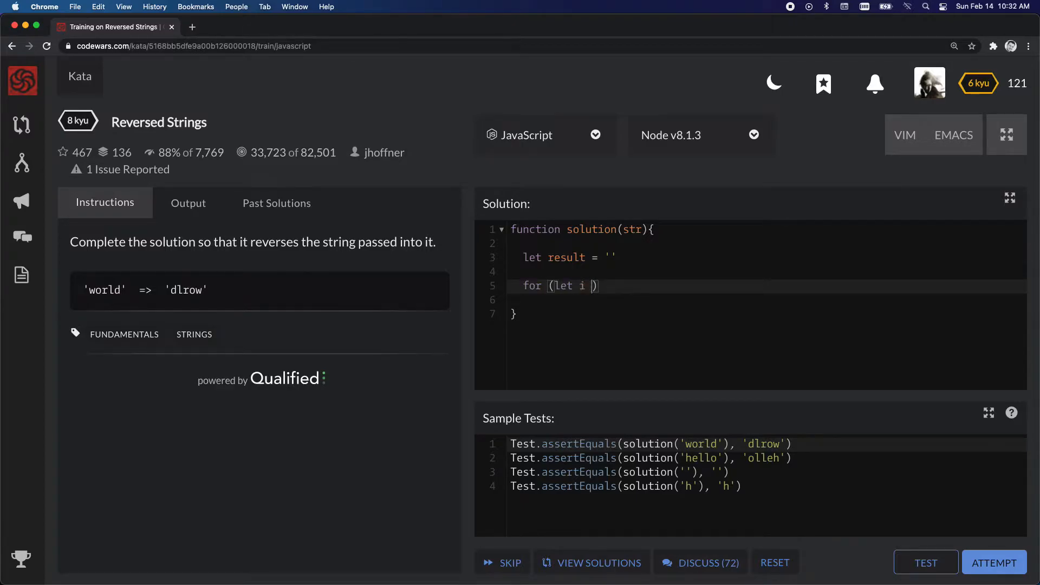
pyautogui.write('of str')
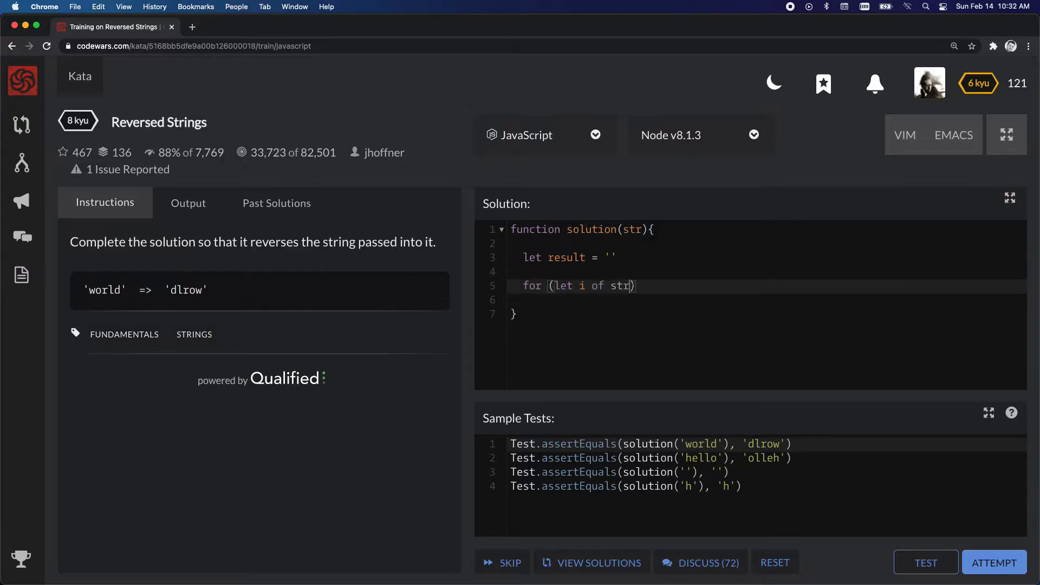
pyautogui.write('{')
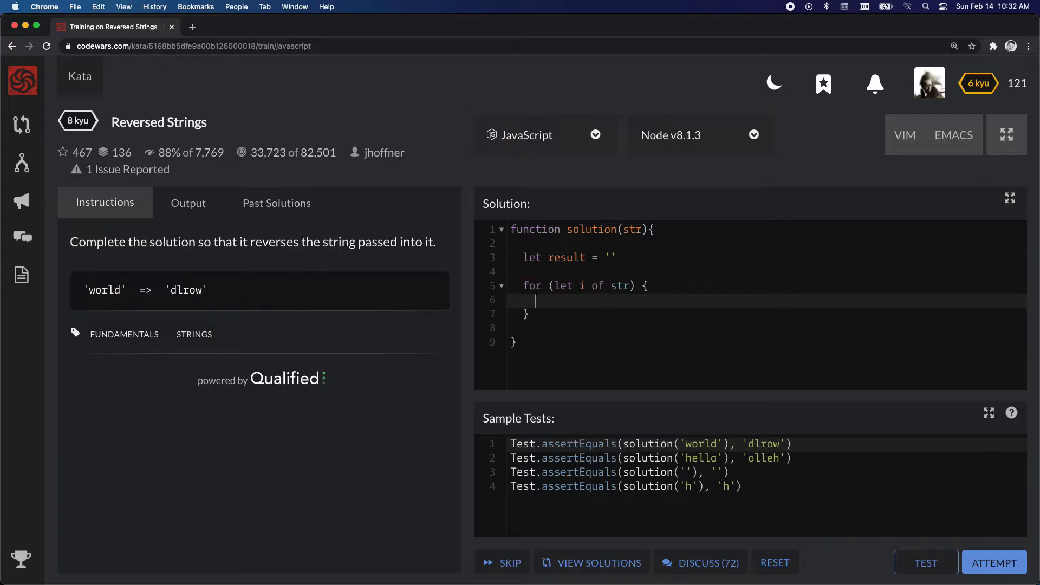
# Write result = i + result in the loop body and return result afterwards.
pyautogui.write('result')
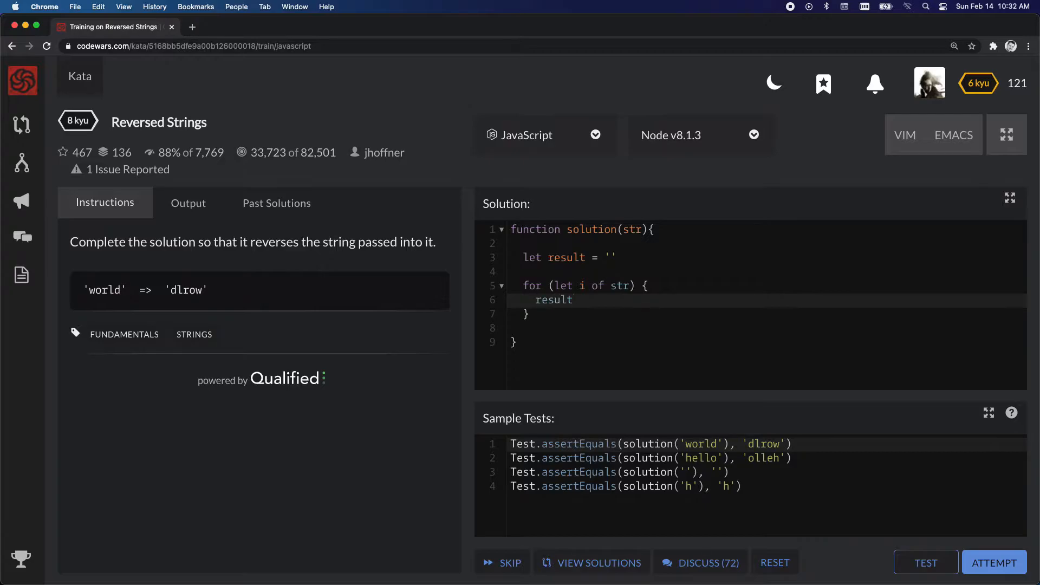
pyautogui.write('=')
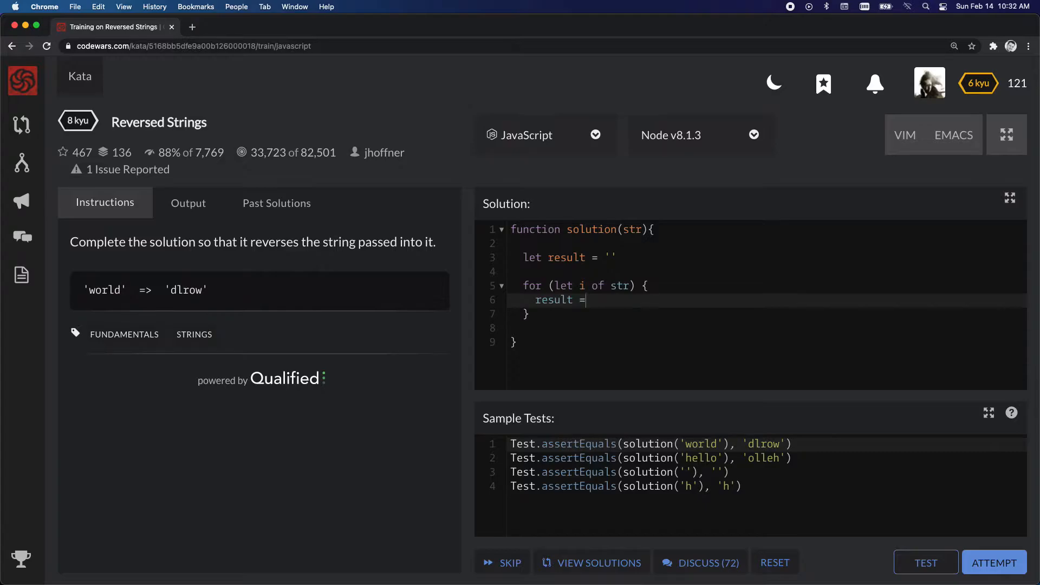
pyautogui.write('i')
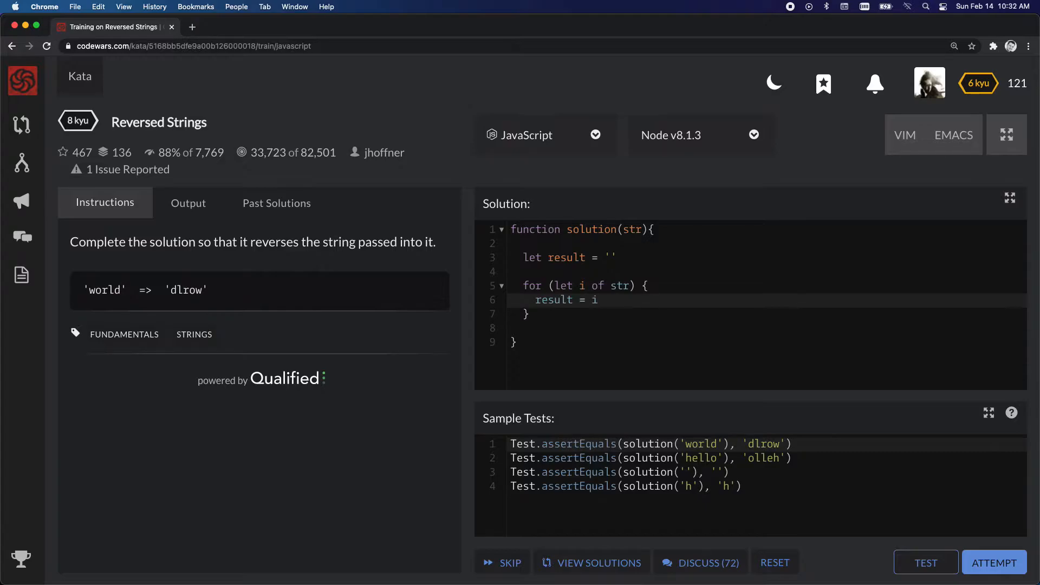
pyautogui.click(600, 300)
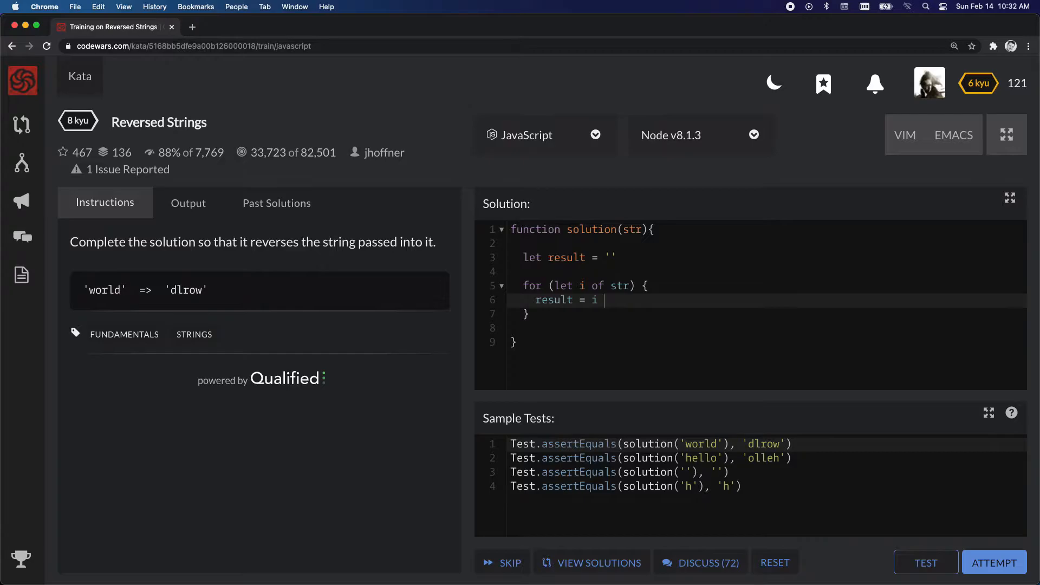
pyautogui.write('+')
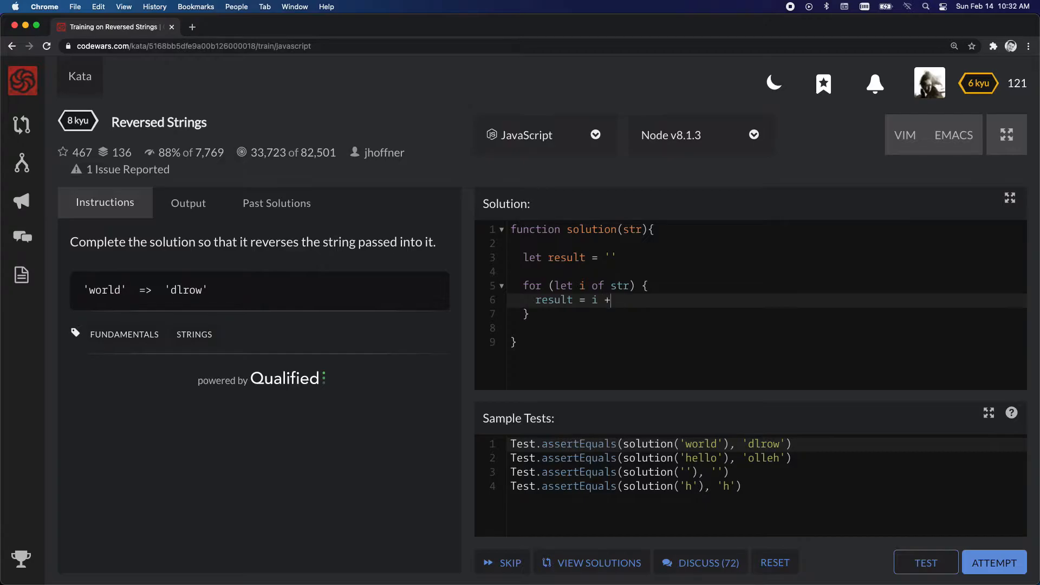
pyautogui.write('re')
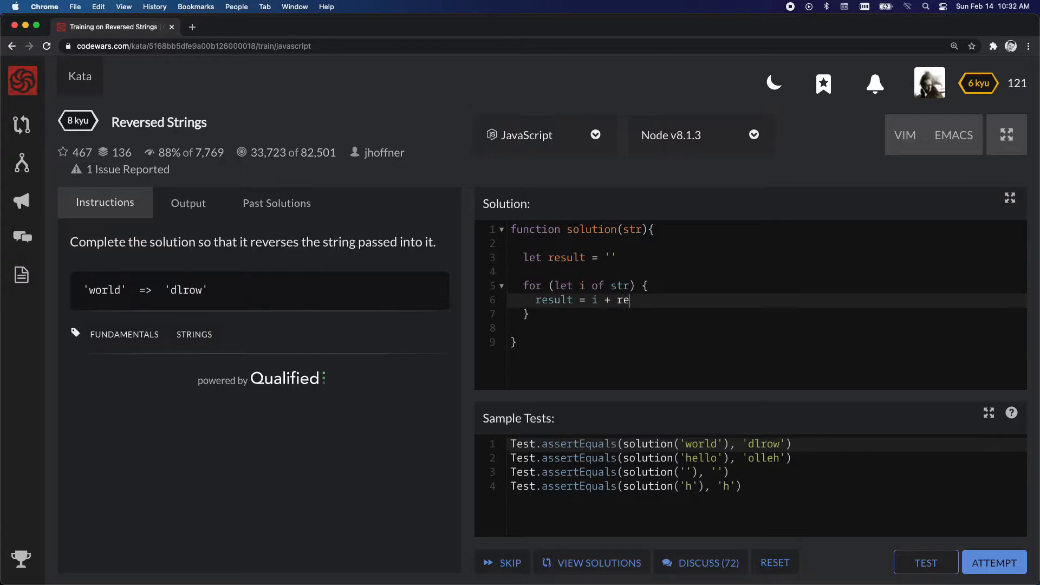
pyautogui.write('sult')
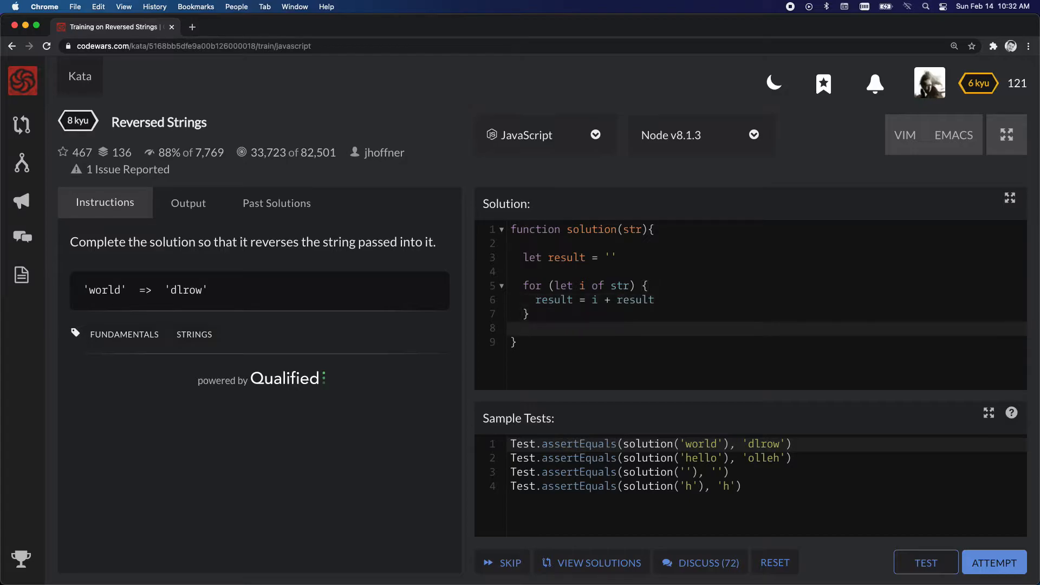
pyautogui.write('ret')
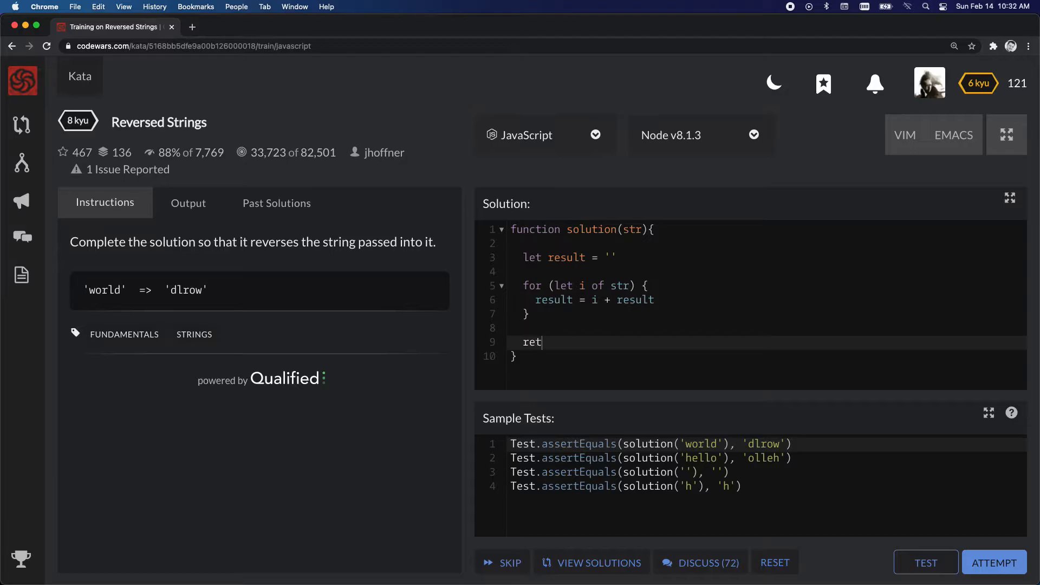
pyautogui.write('urn result')
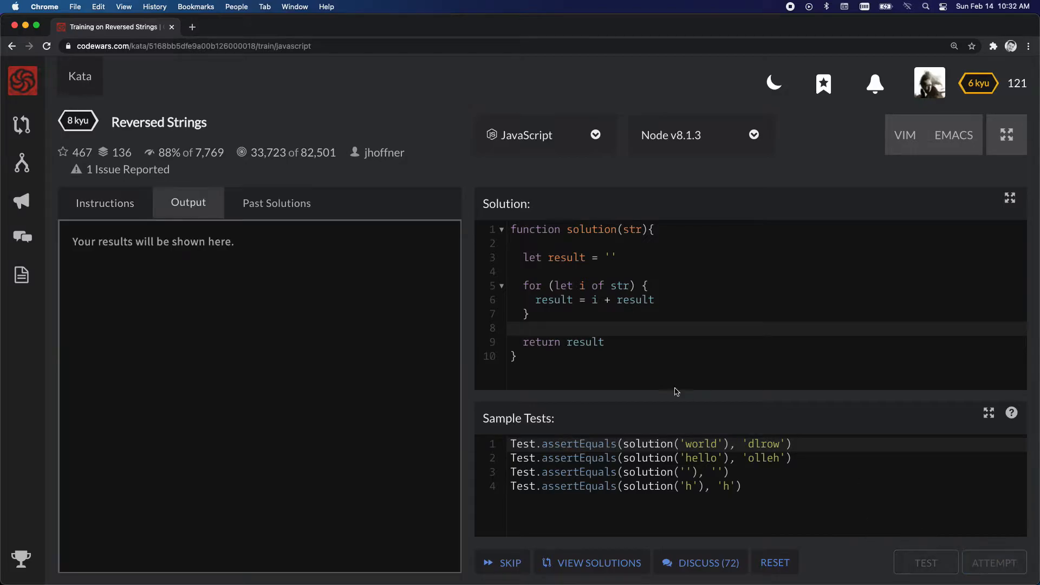
# Run the sample tests and confirm 4 passed, 0 failed.
pyautogui.click(925, 562)
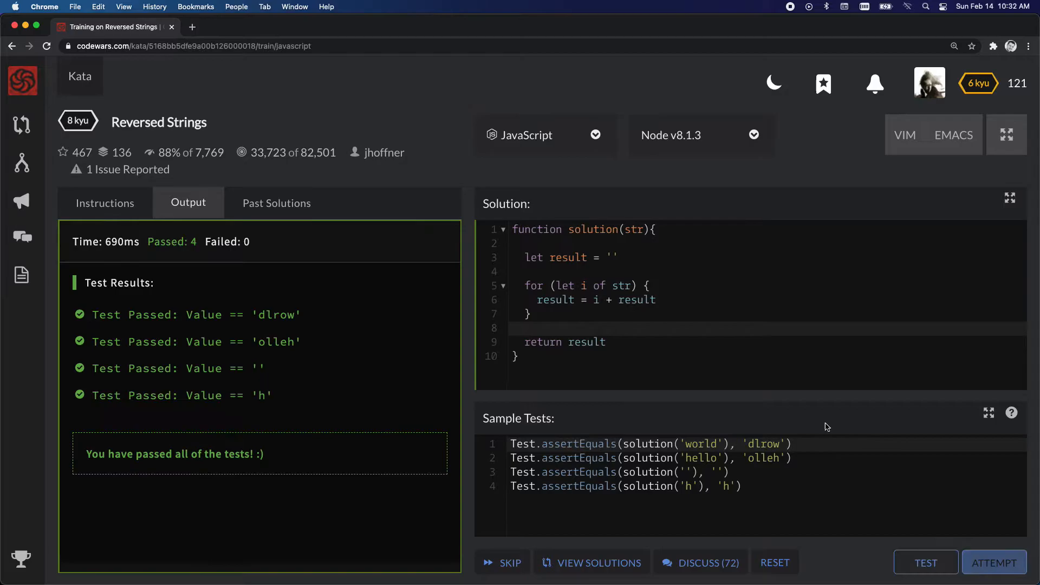
pyautogui.click(925, 562)
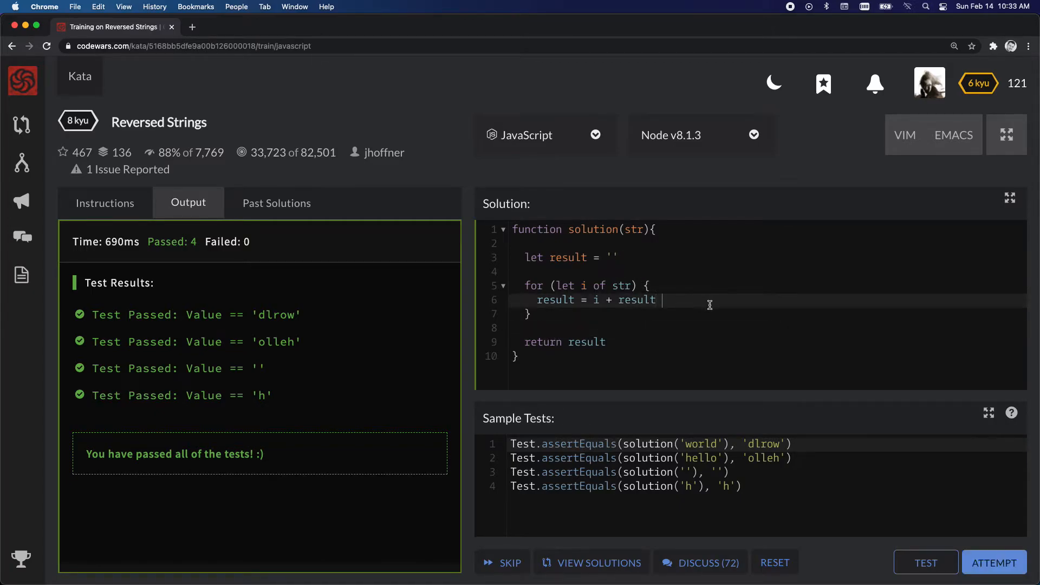
# Start a trace comment after the loop line, beginning with '' +.
pyautogui.write('//')
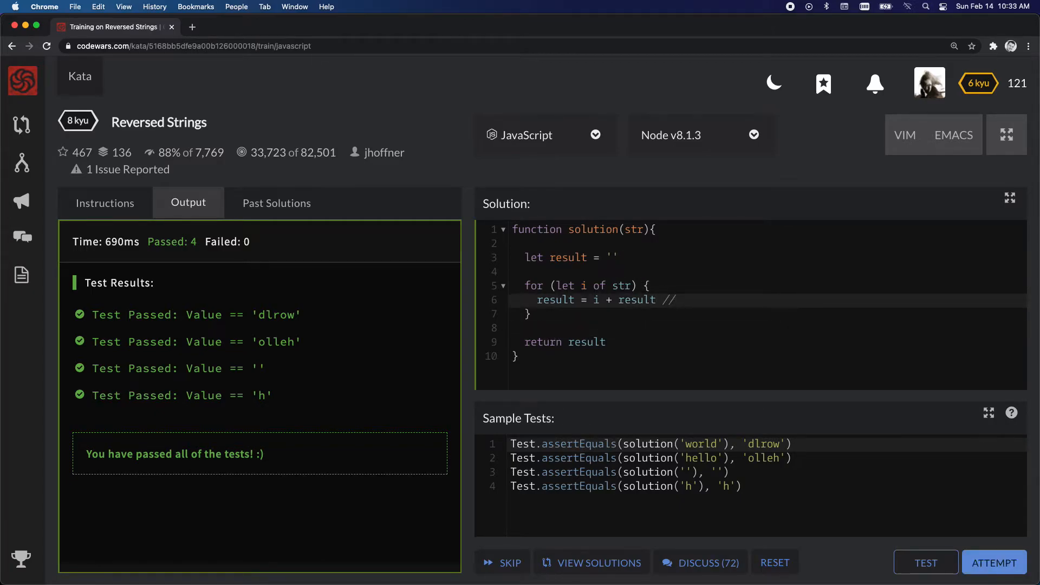
pyautogui.moveTo(712, 305)
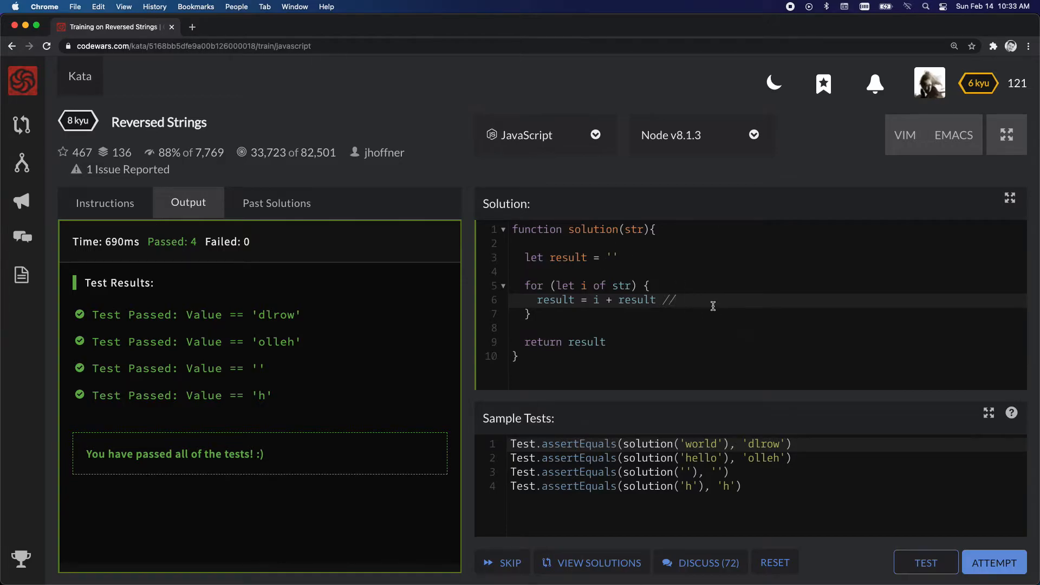
pyautogui.moveTo(572, 361)
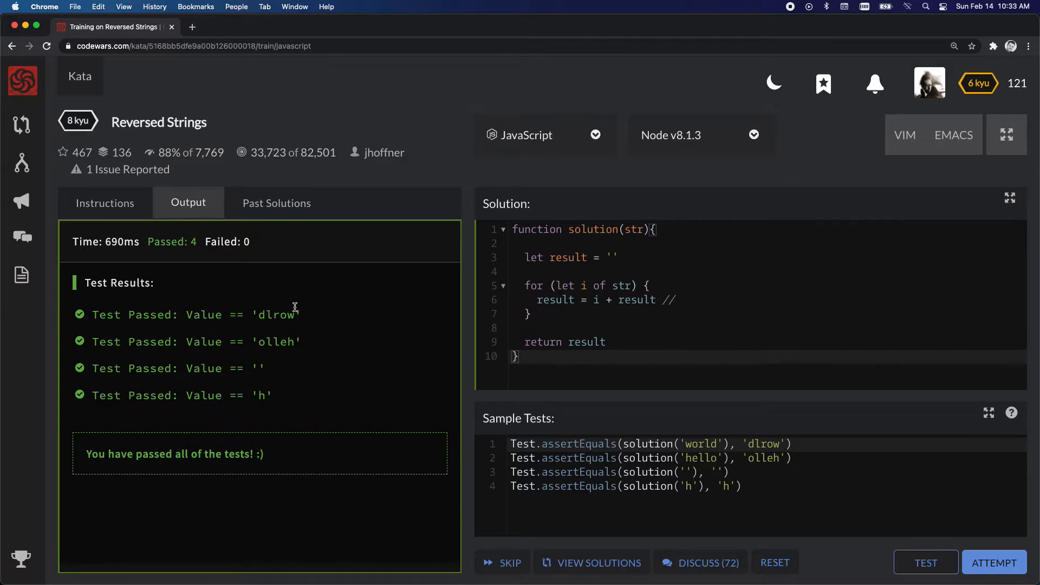
pyautogui.doubleClick(275, 314)
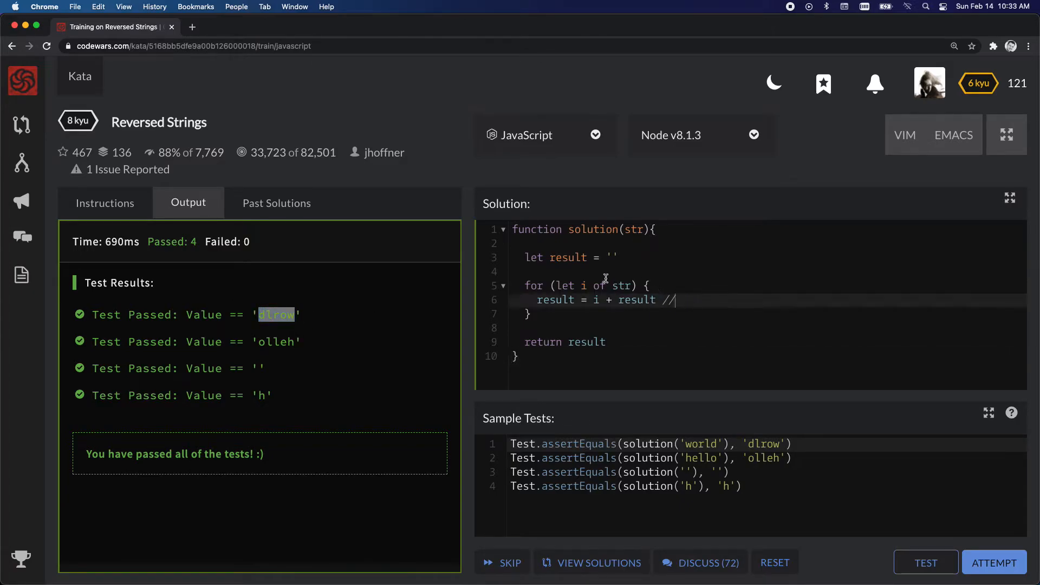
pyautogui.moveTo(703, 301)
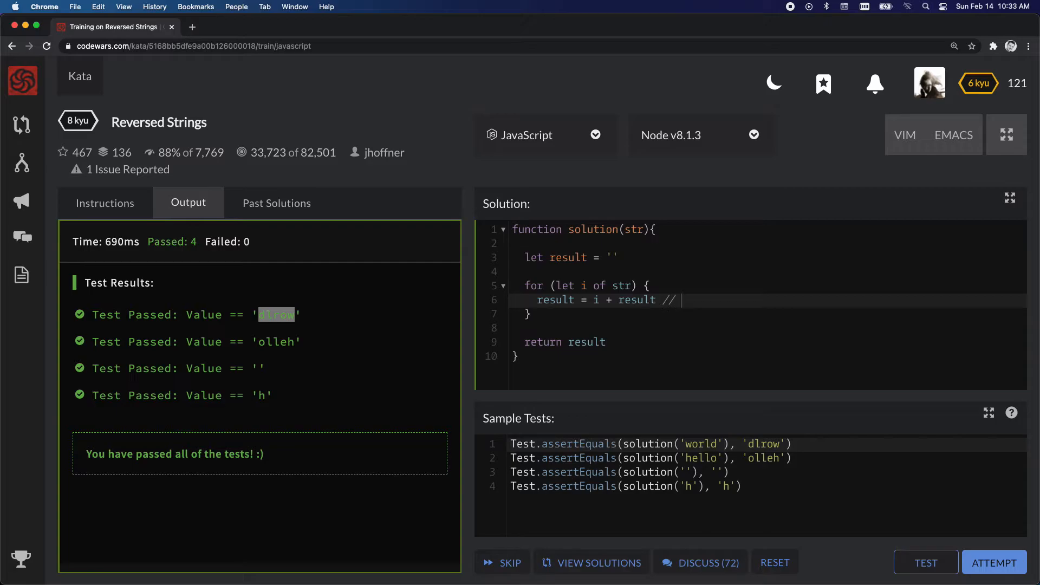
pyautogui.write("''")
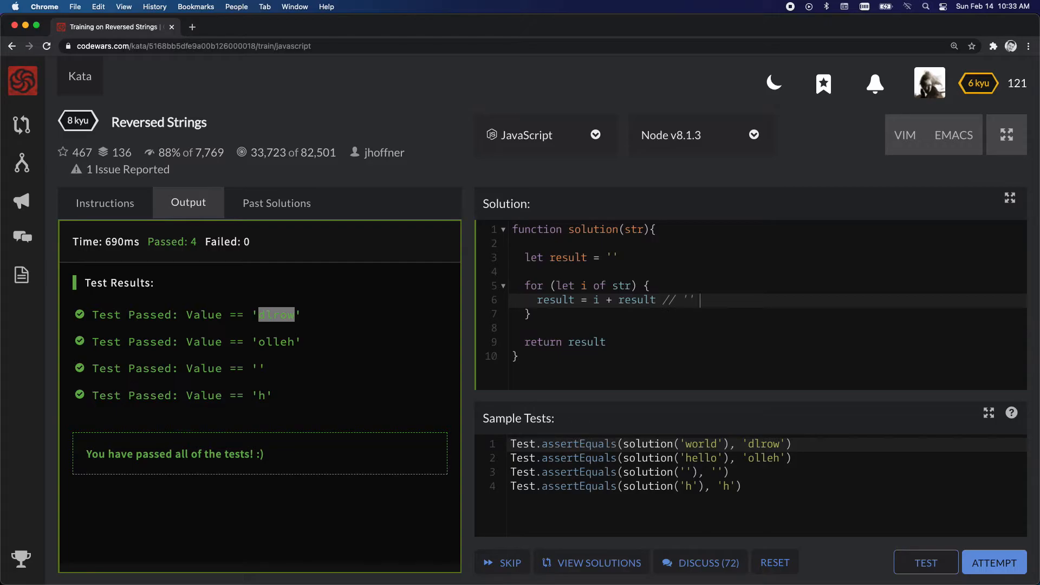
pyautogui.write('+')
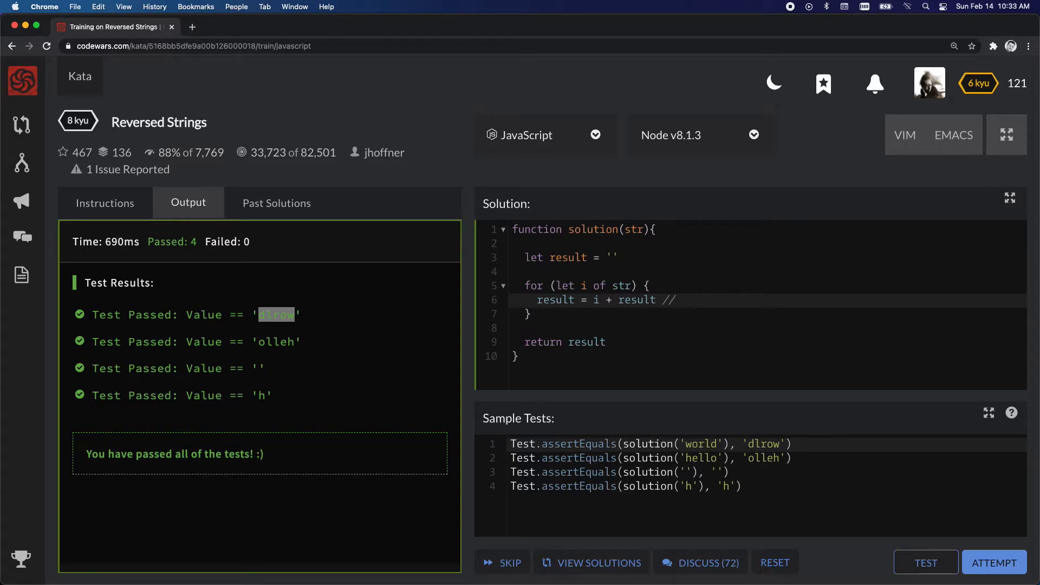
# Extend the loop comment to trace w + '' // o +.
pyautogui.write('w')
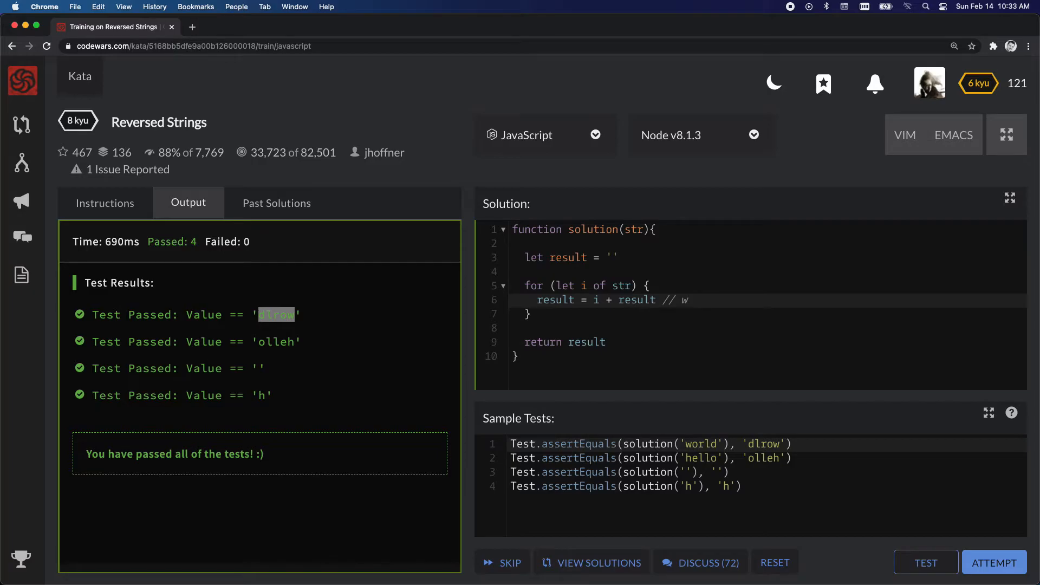
pyautogui.write('+')
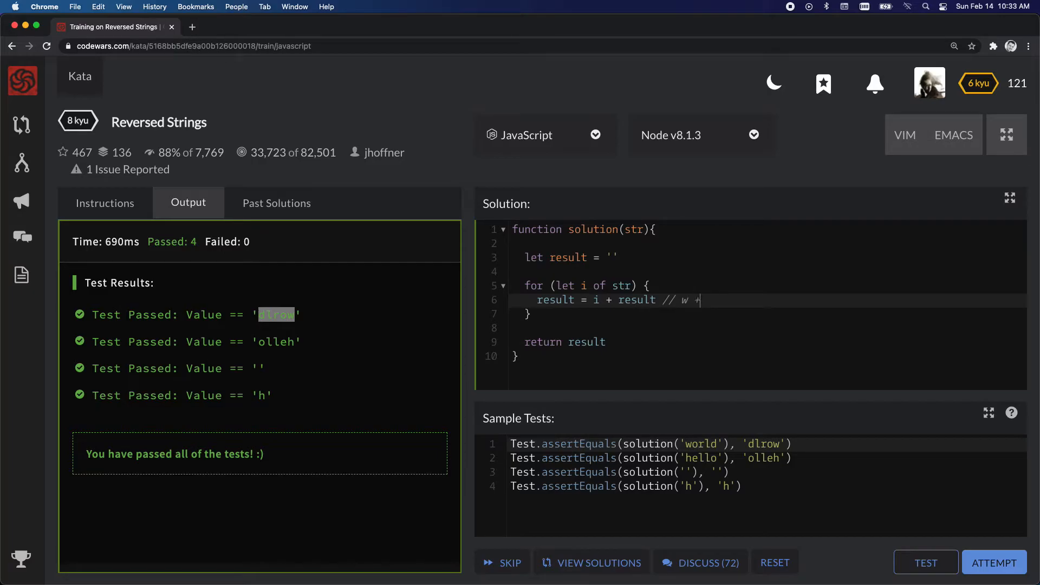
pyautogui.write("''")
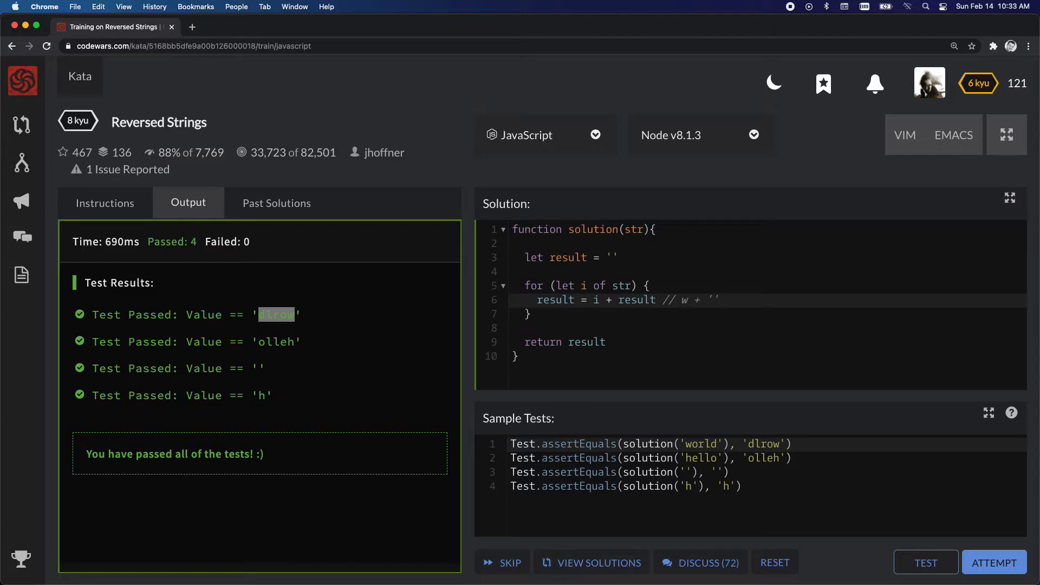
pyautogui.write('//')
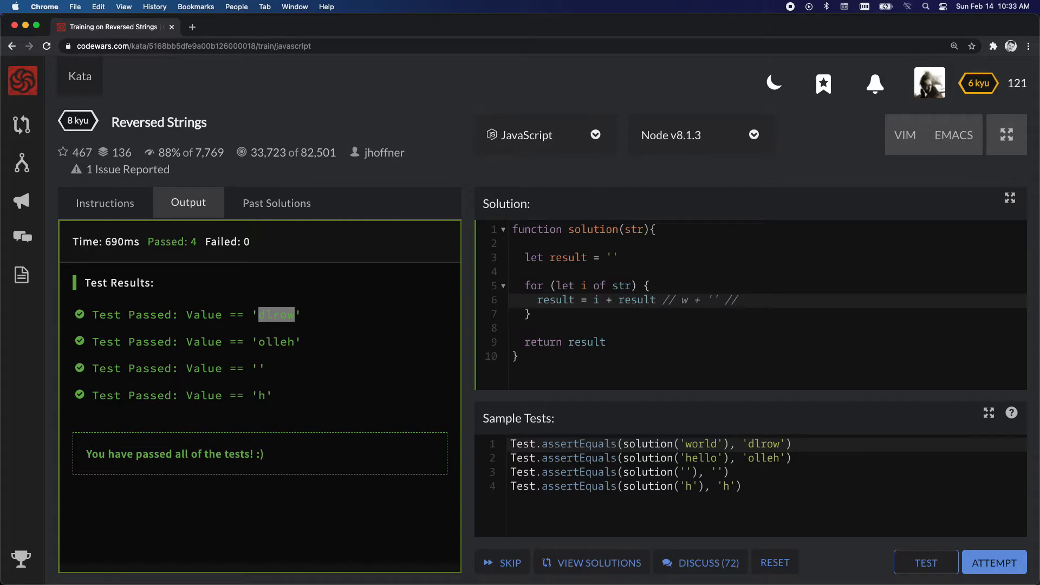
pyautogui.write('o')
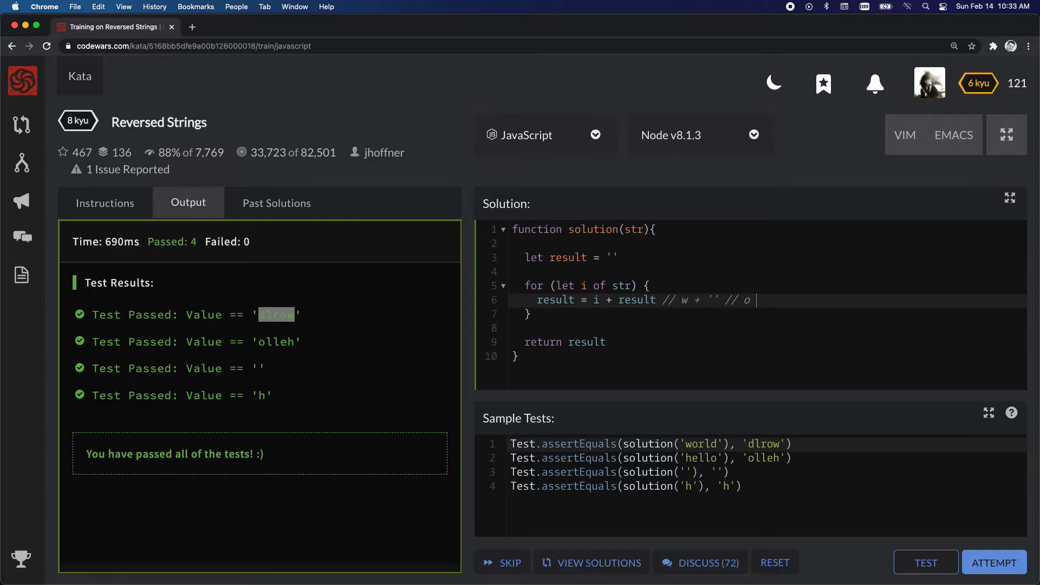
pyautogui.write('+')
pyautogui.click(768, 257)
pyautogui.write(' //')
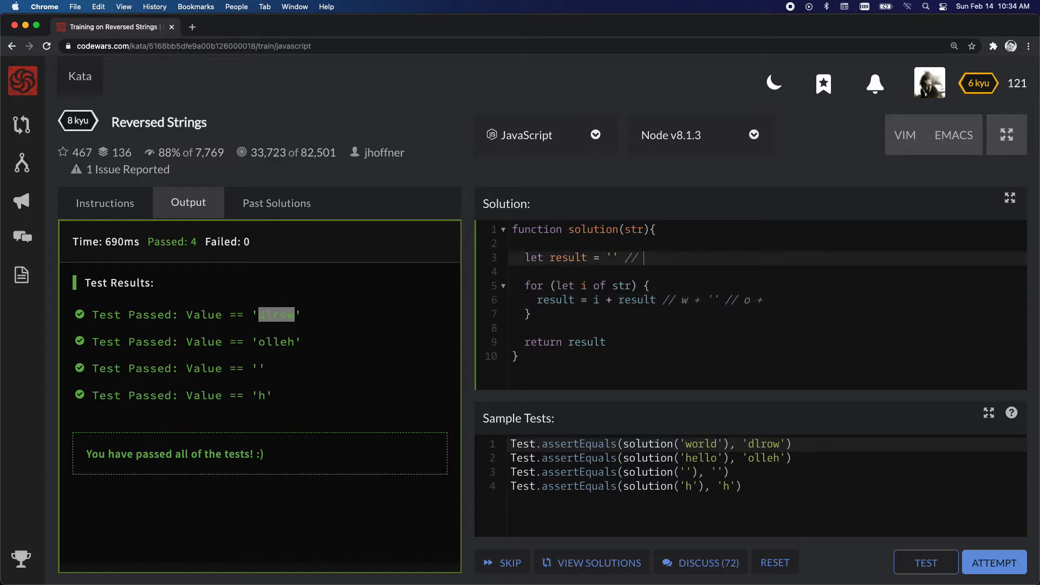
# Comment the declaration line with '' // w // ow and add w to the loop trace.
pyautogui.write("'' //")
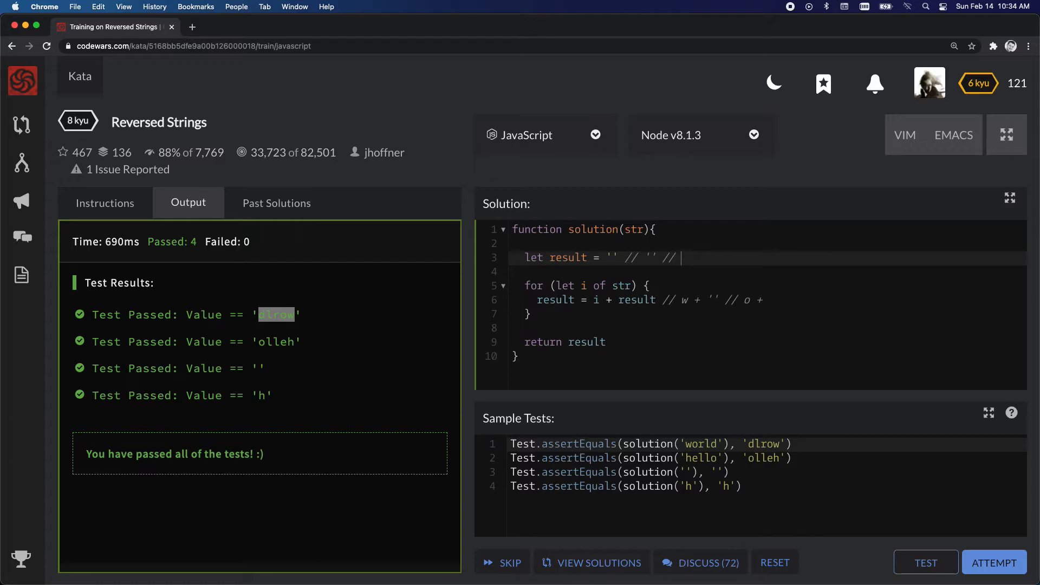
pyautogui.write('w //')
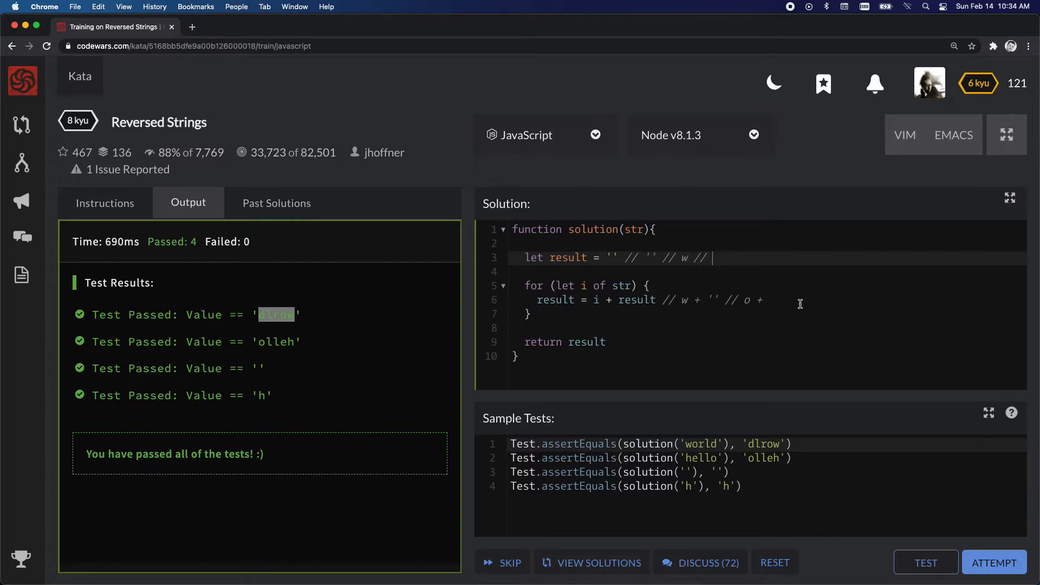
pyautogui.write('w')
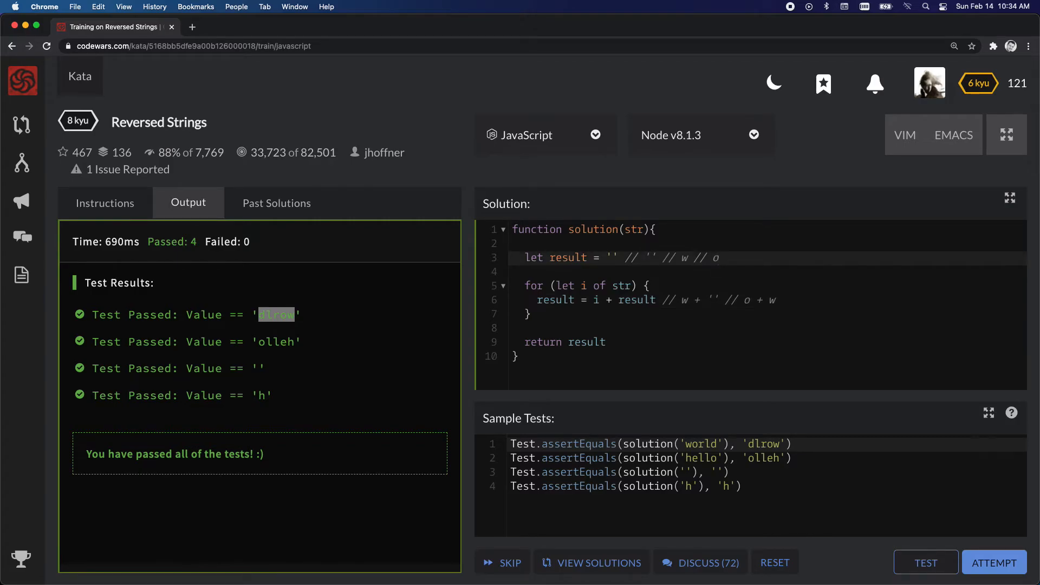
pyautogui.click(723, 258)
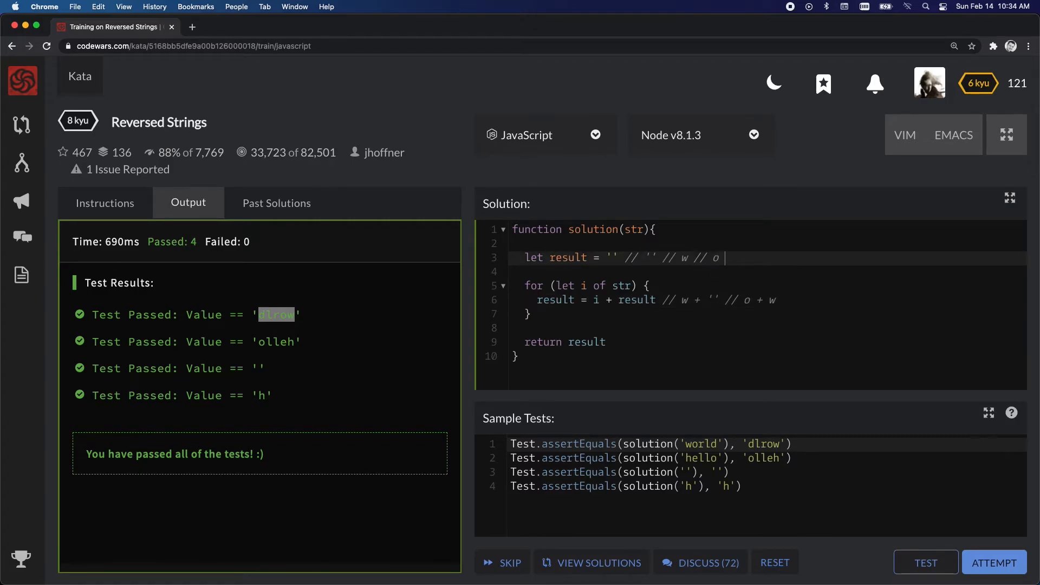
pyautogui.write('w')
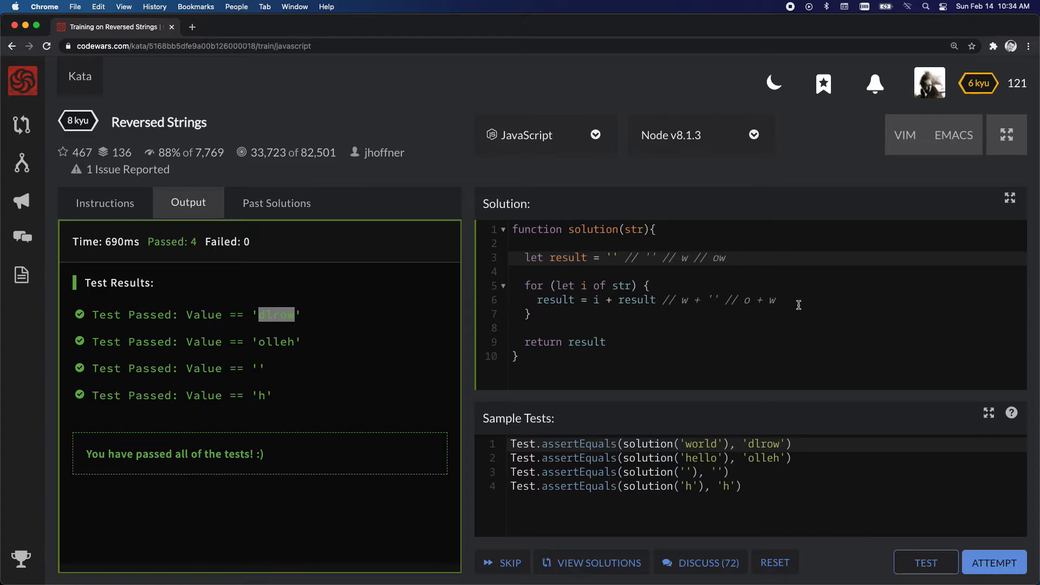
pyautogui.write('// r +')
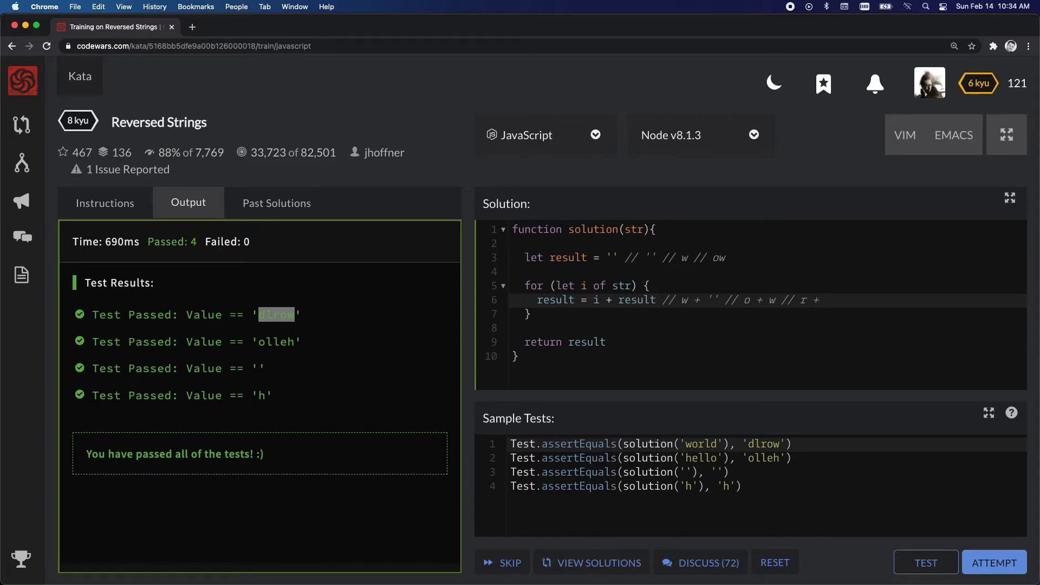
# Add ow and l to the trace comments for the third iteration.
pyautogui.write('ow')
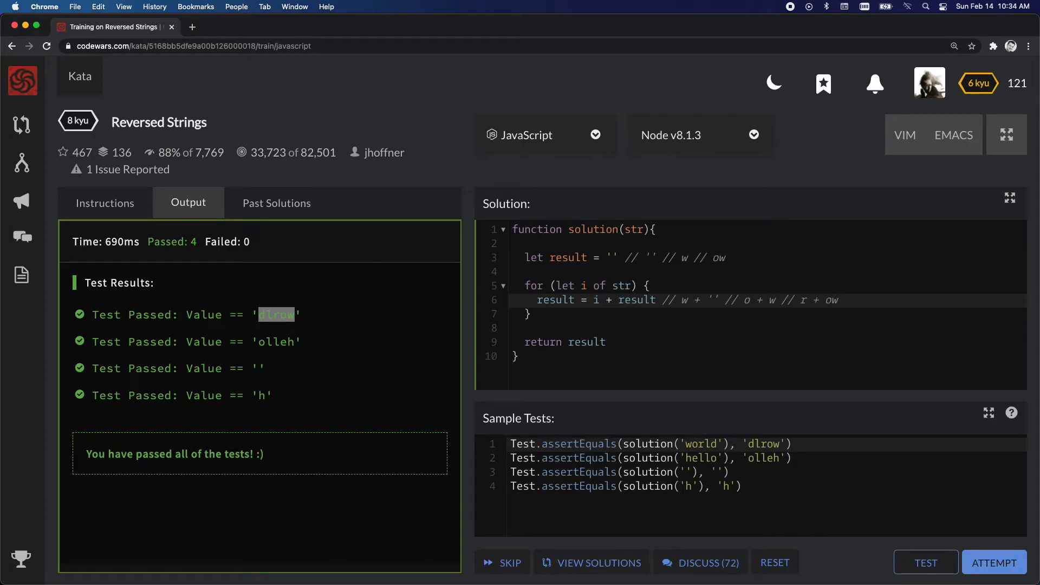
pyautogui.write('// row')
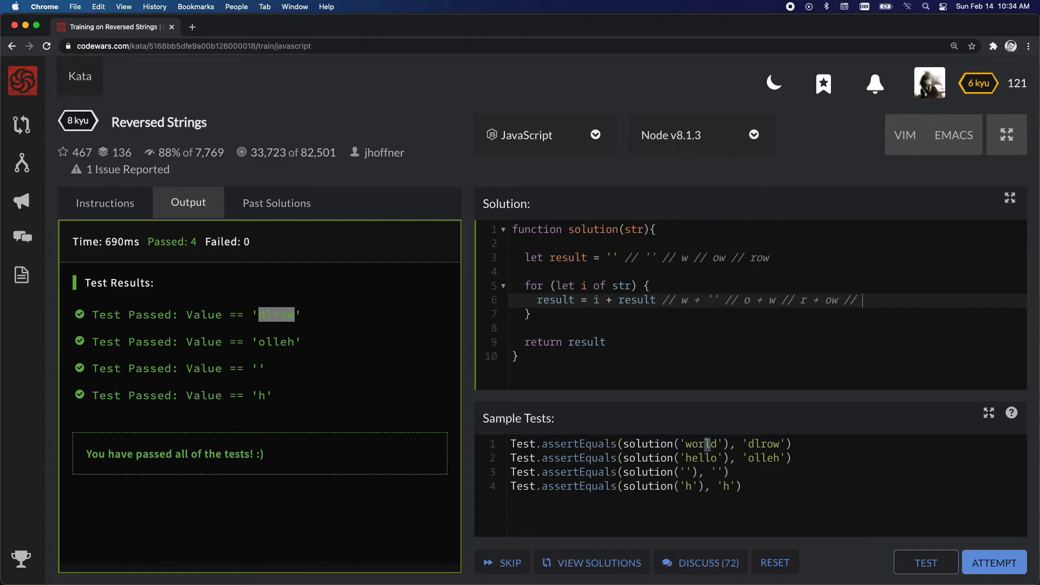
pyautogui.write('l + row //')
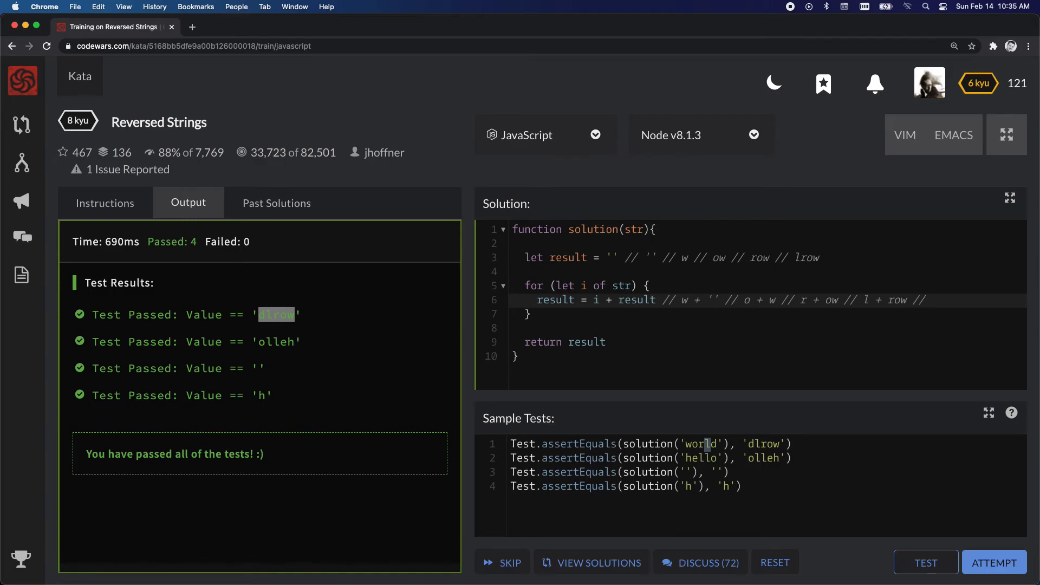
# Finish the traces with row entries, ending at d + lrow and dlrow.
pyautogui.write('o')
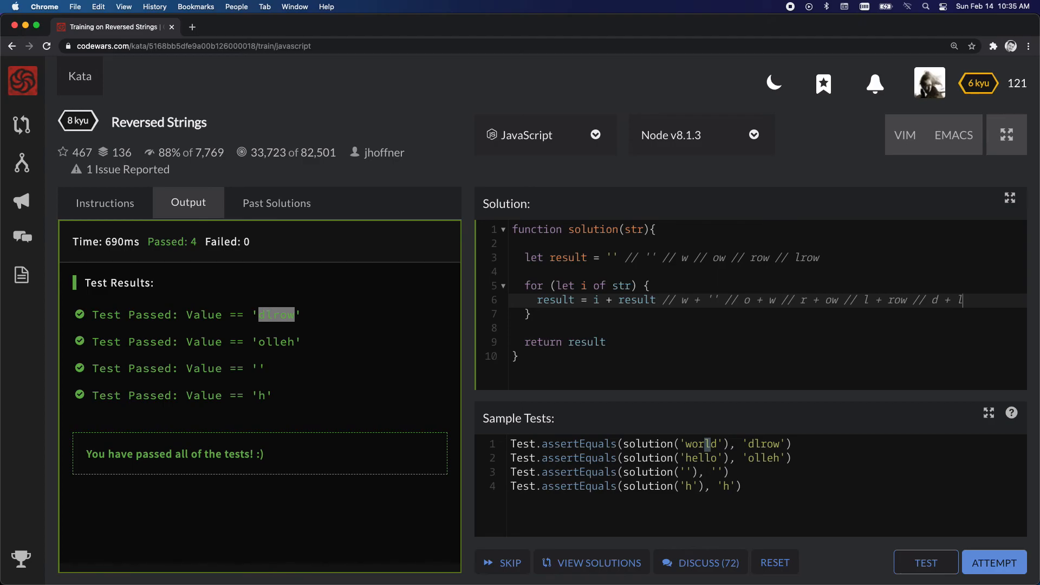
pyautogui.write('row')
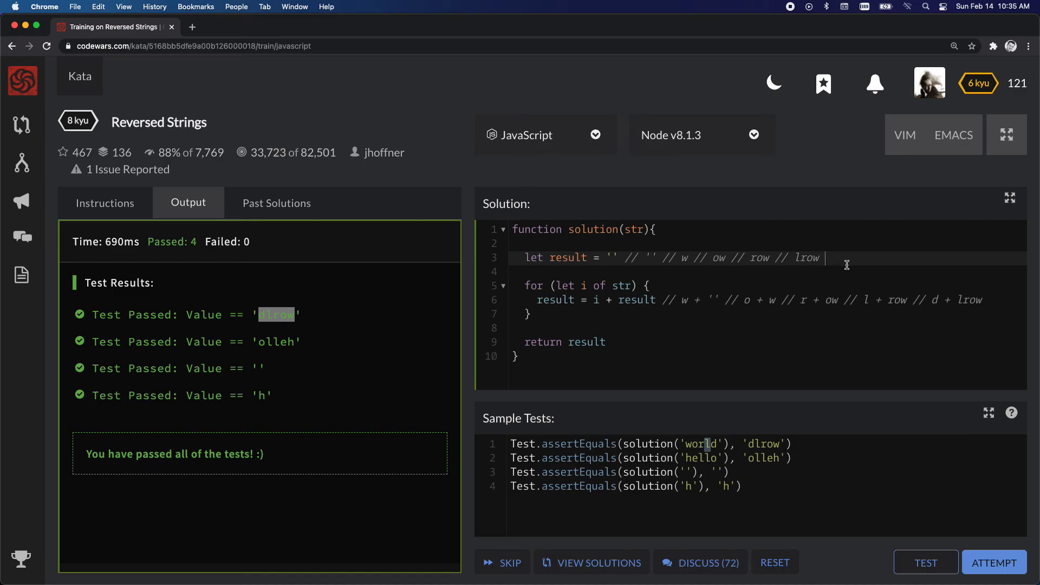
pyautogui.moveTo(836, 260)
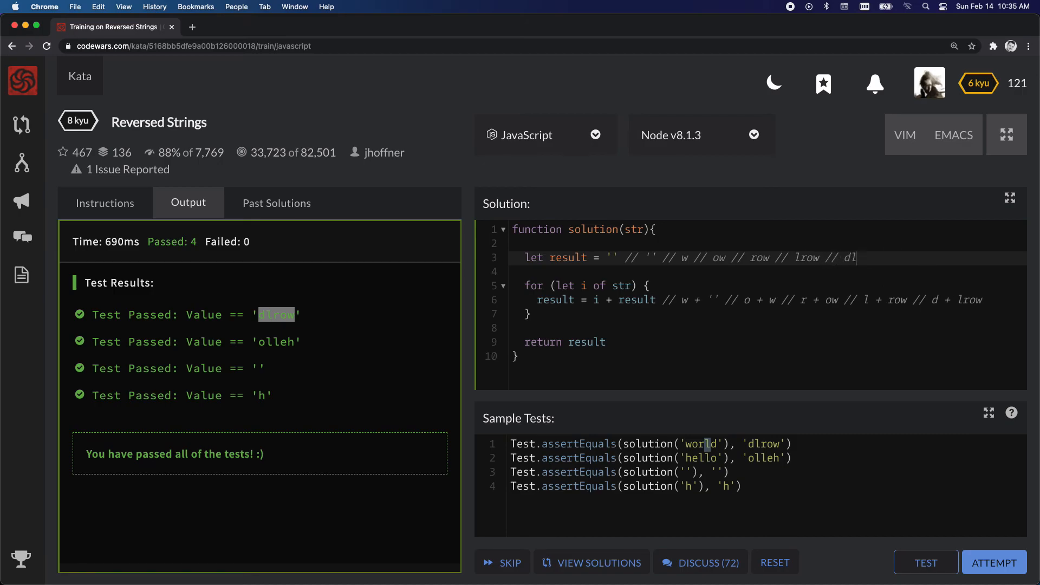
pyautogui.write('row')
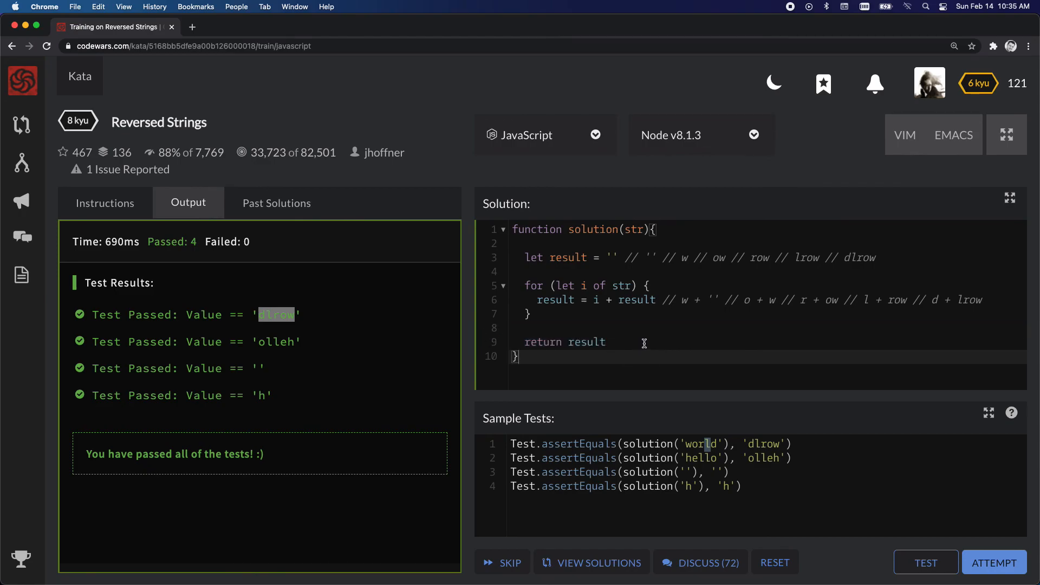
pyautogui.moveTo(535, 396)
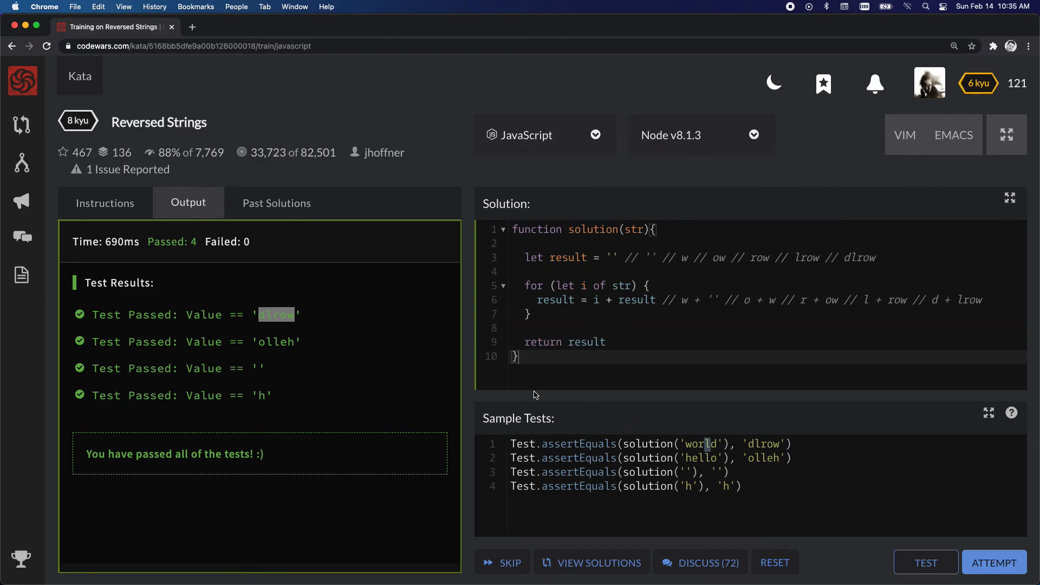